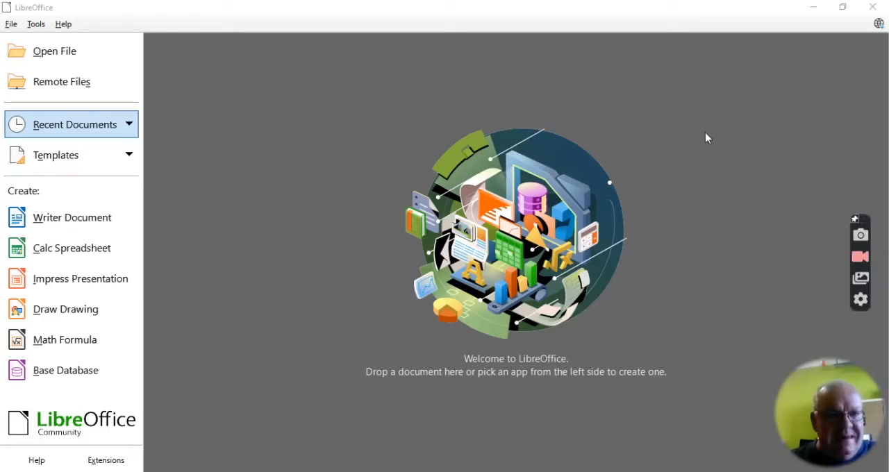
mouse_move(717, 109)
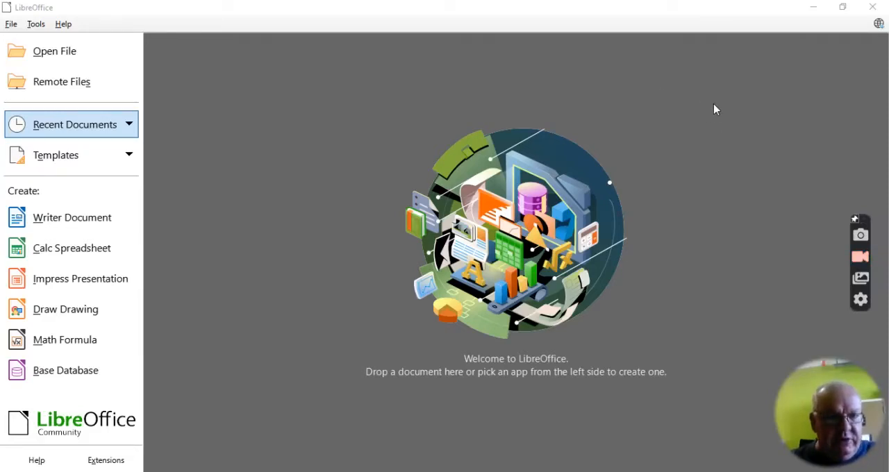
mouse_move(722, 111)
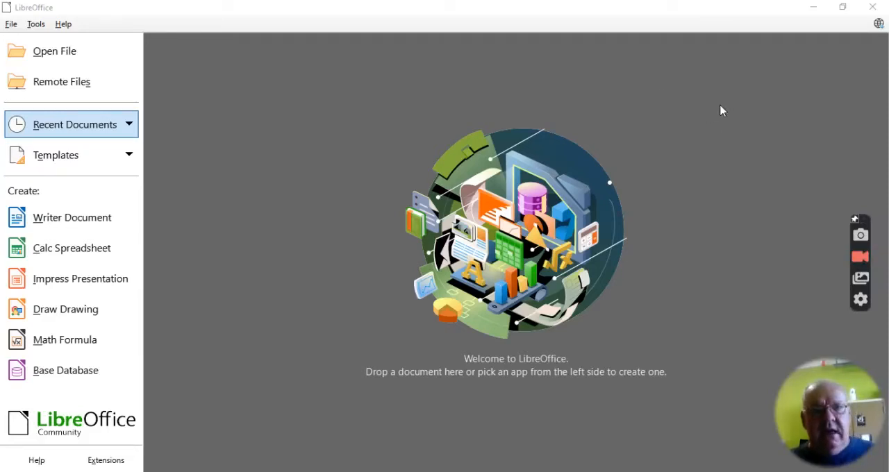
mouse_move(47, 183)
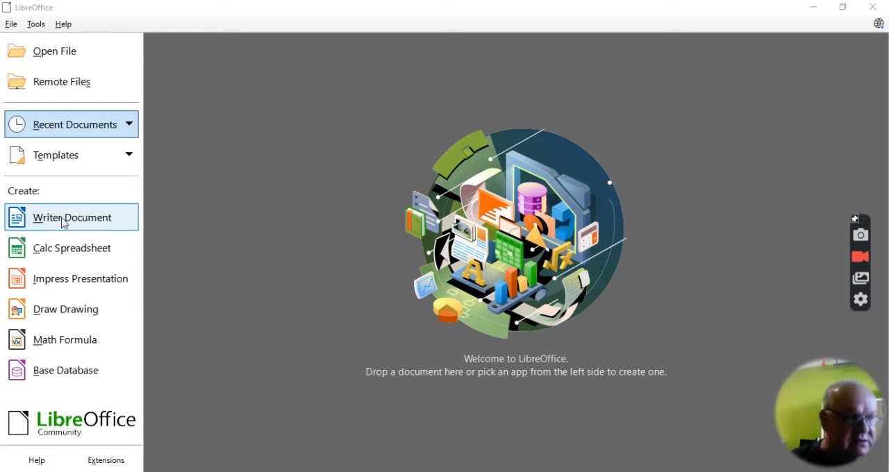
mouse_move(72, 248)
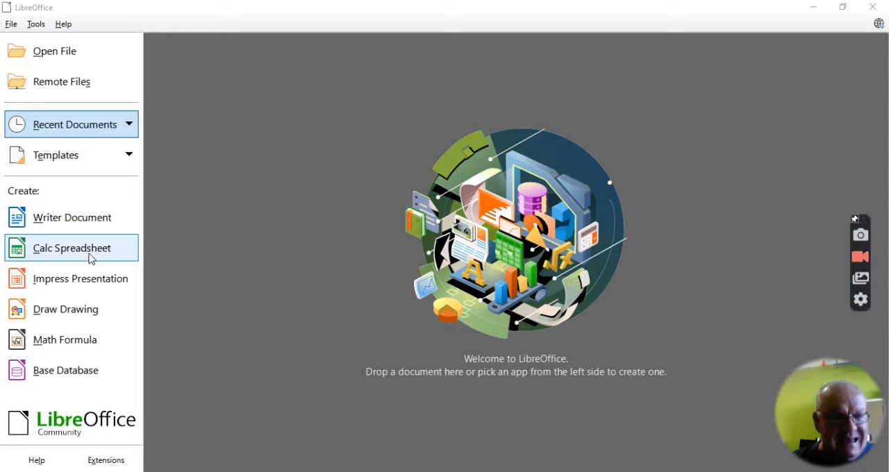
mouse_move(80, 279)
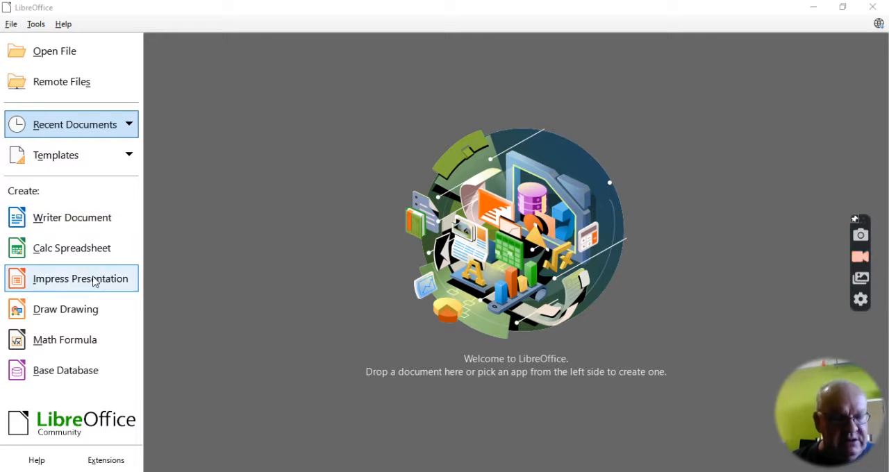
mouse_move(65, 309)
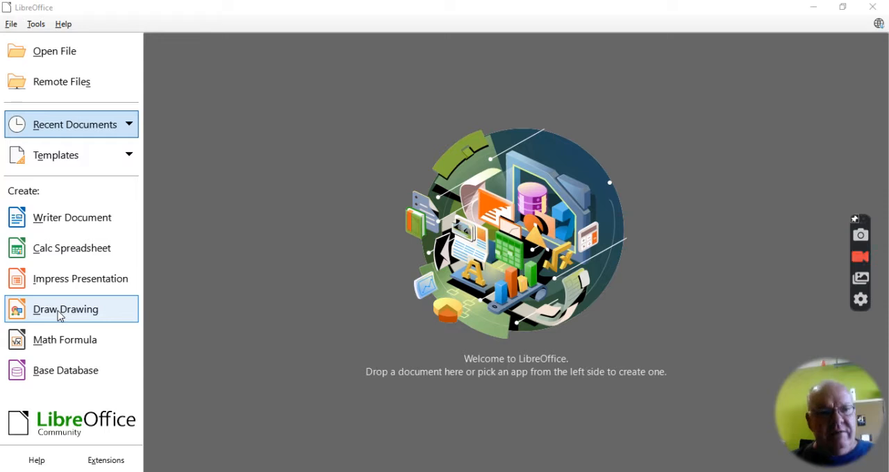
mouse_move(66, 370)
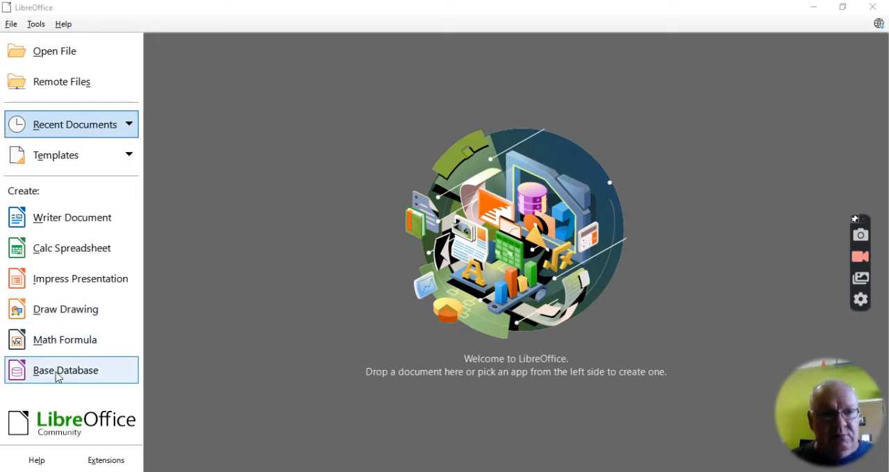
Create a new Calc spreadsheet with headings FIRST, SURNAME, PHONE, CITY, DAY, MONTH, YEAR in A1:G1
click(71, 248)
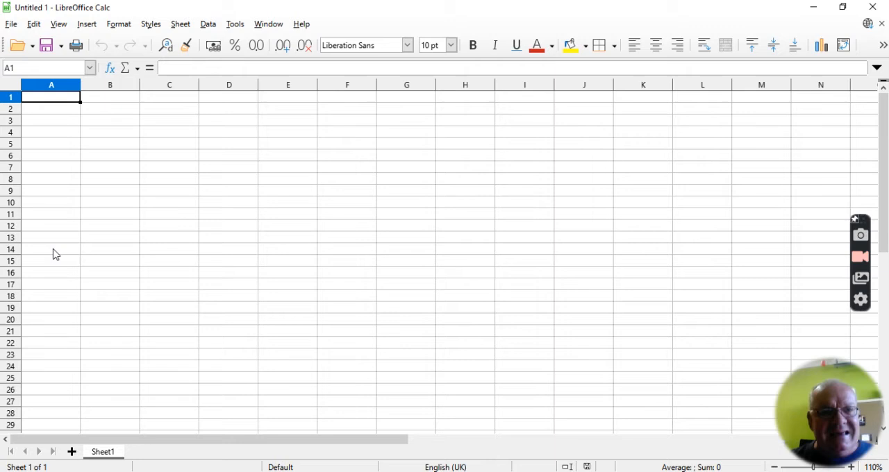
mouse_move(222, 139)
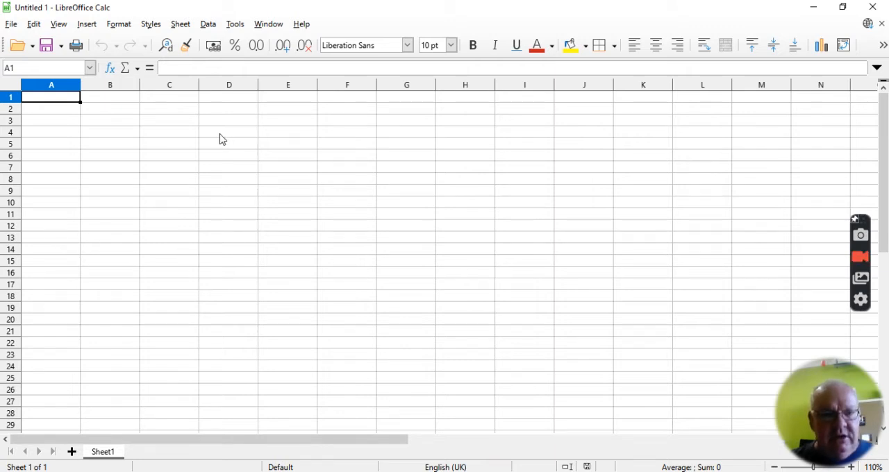
mouse_move(205, 144)
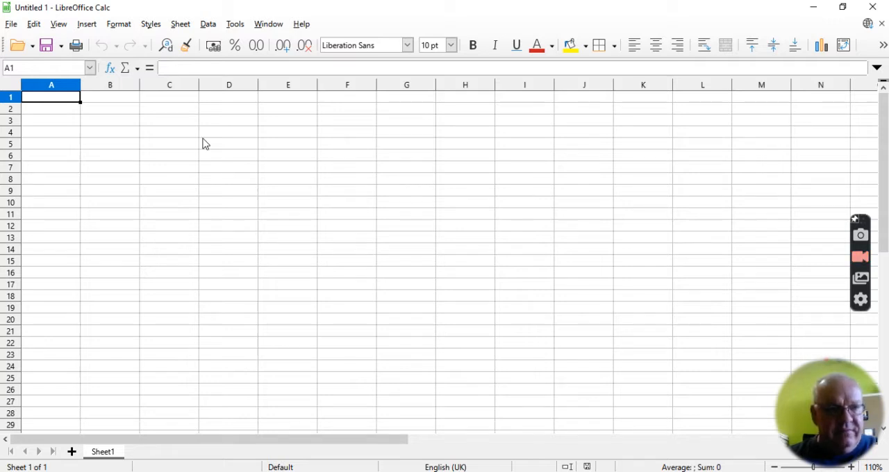
text(FIRST)
click(406, 97)
text(YEAR)
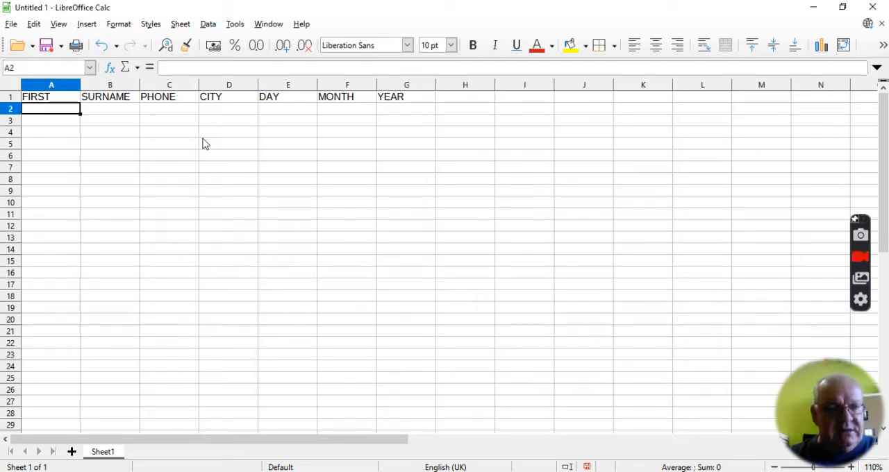
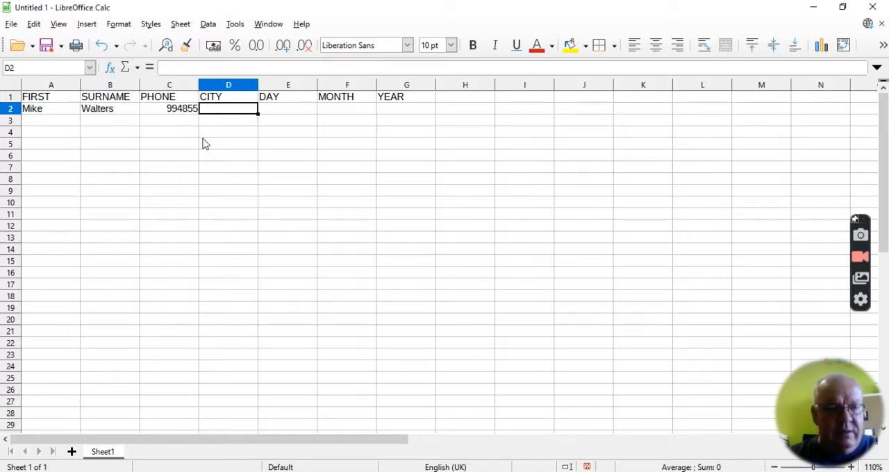
text(Cape Town)
click(110, 120)
text(Wa)
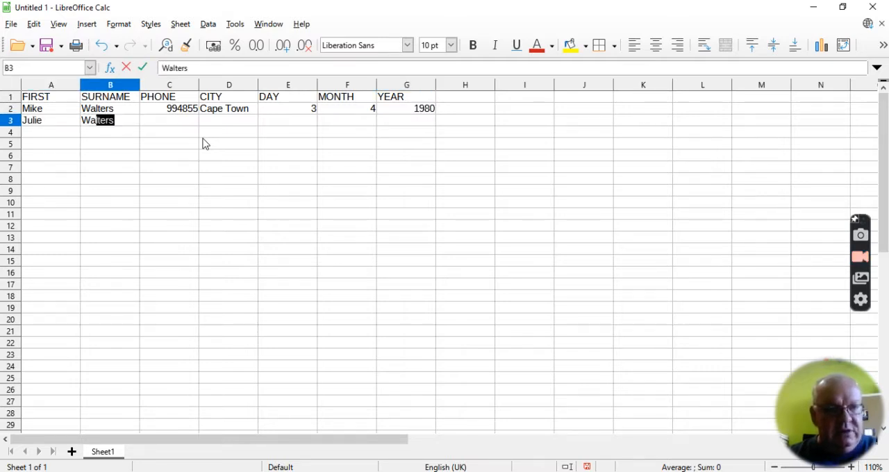
key(Delete)
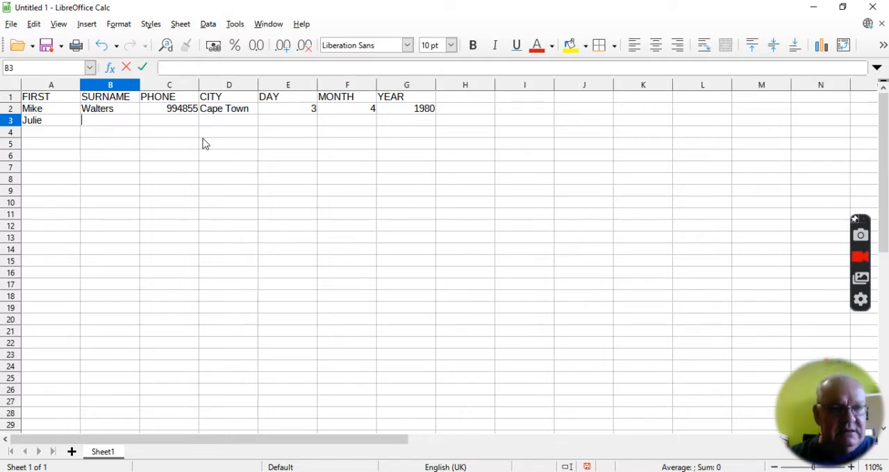
text(Walters)
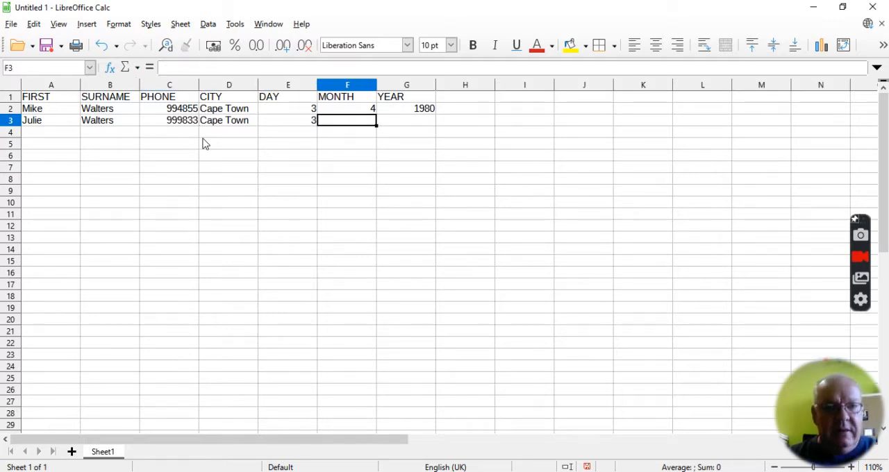
text(21)
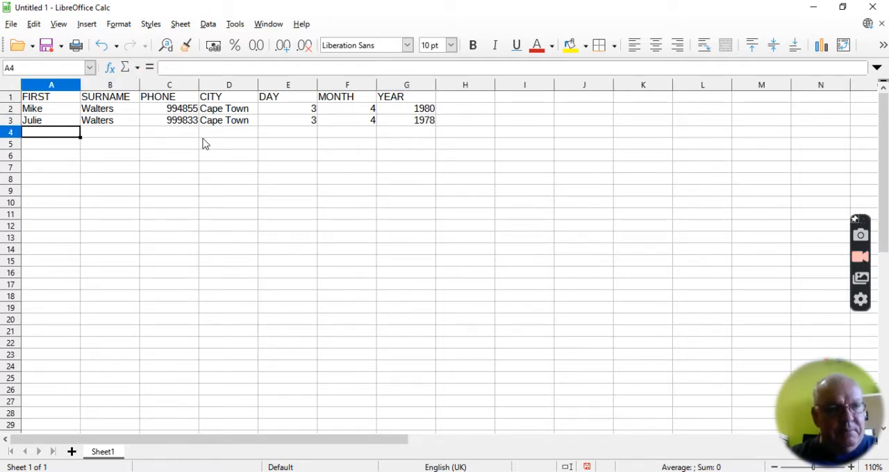
text(Surname)
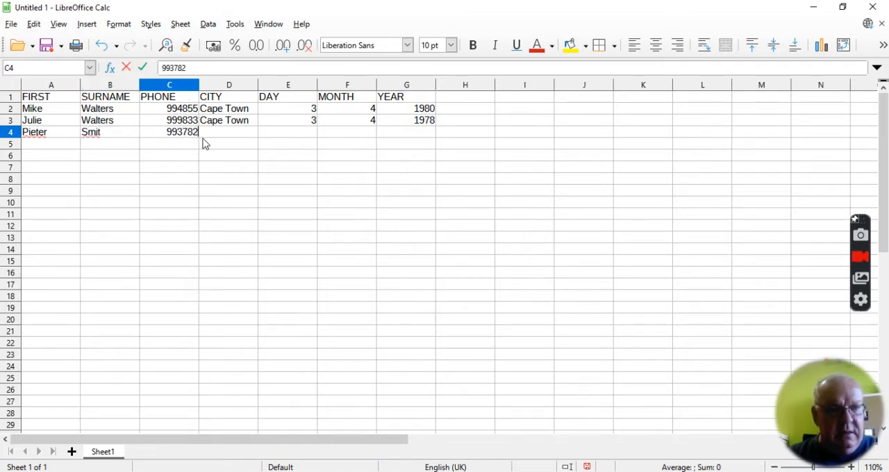
text(Knysna)
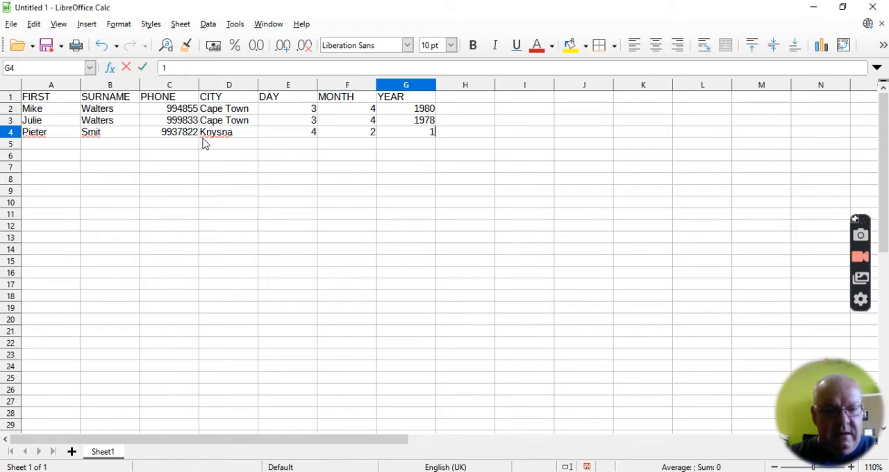
key(Return)
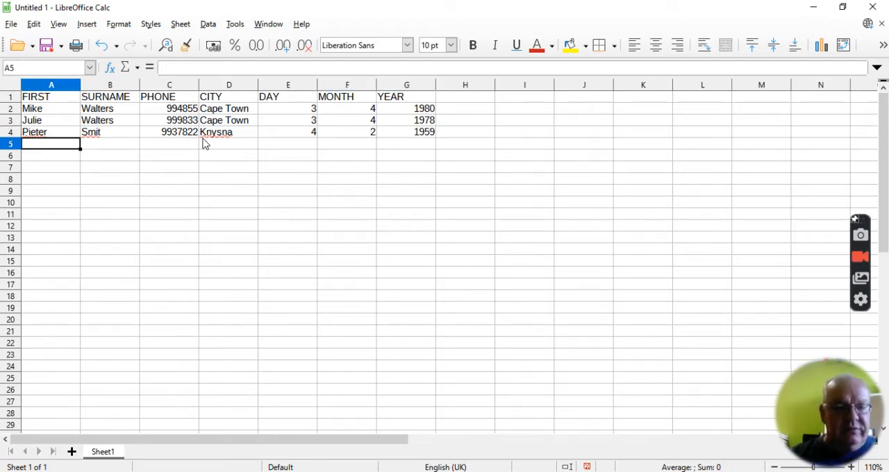
Select the heading row and enable AutoFilter on the table
click(10, 96)
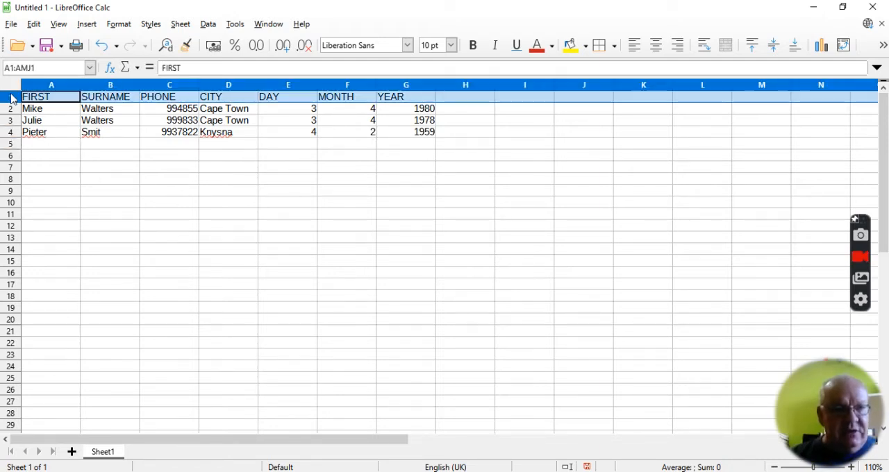
click(11, 96)
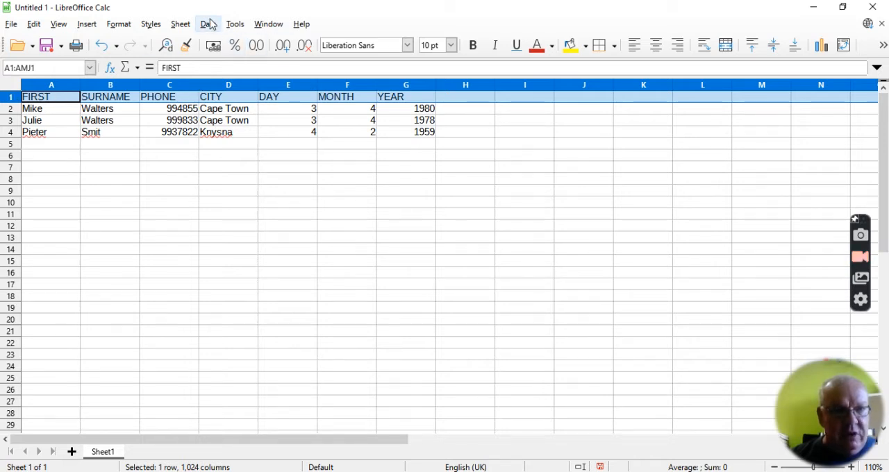
click(207, 23)
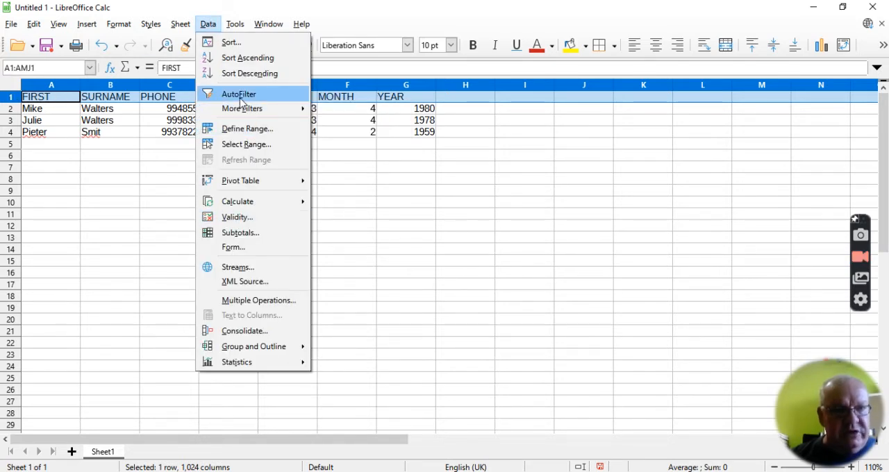
click(238, 94)
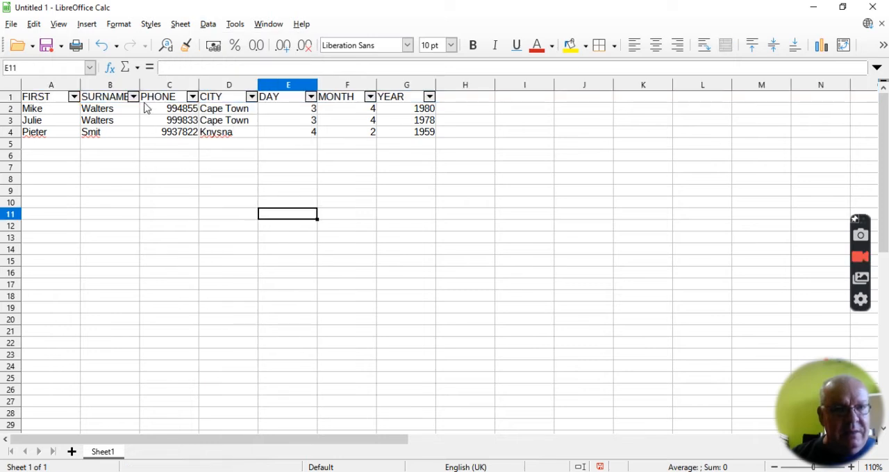
Sort the records by different columns, finishing with FIRST ascending
click(190, 260)
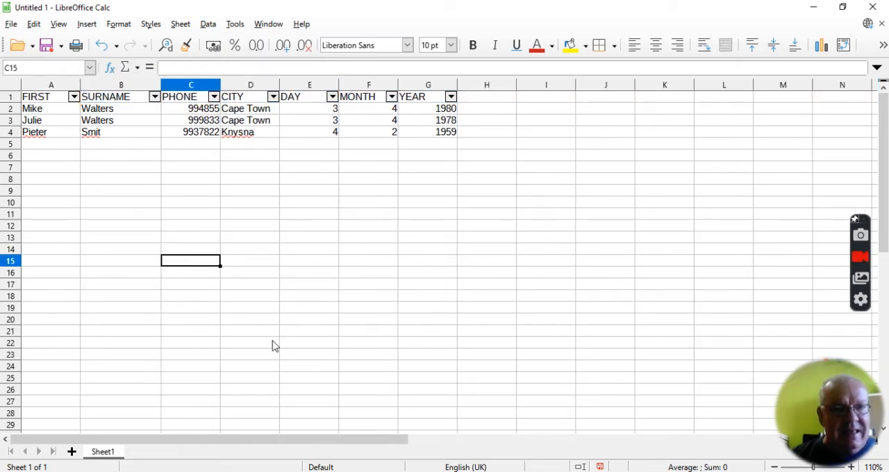
mouse_move(156, 103)
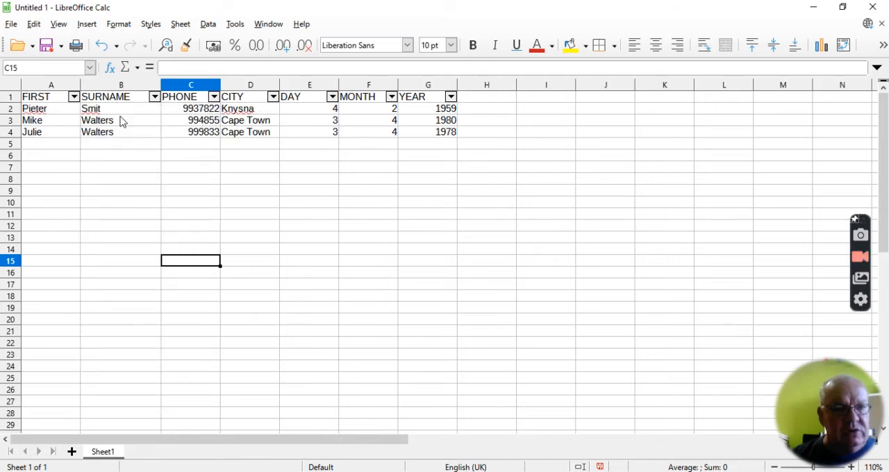
mouse_move(111, 129)
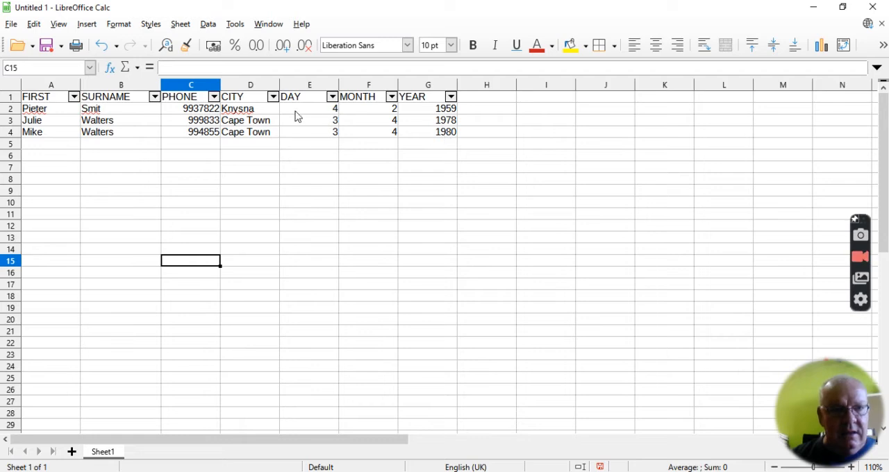
click(74, 96)
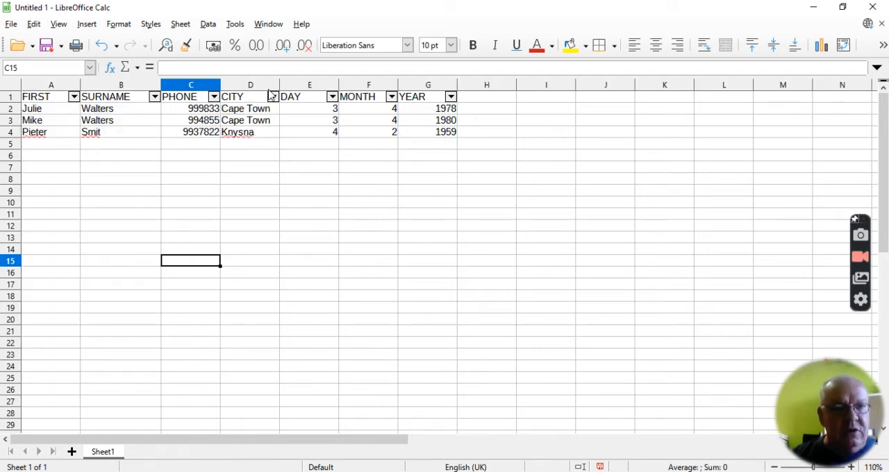
click(272, 97)
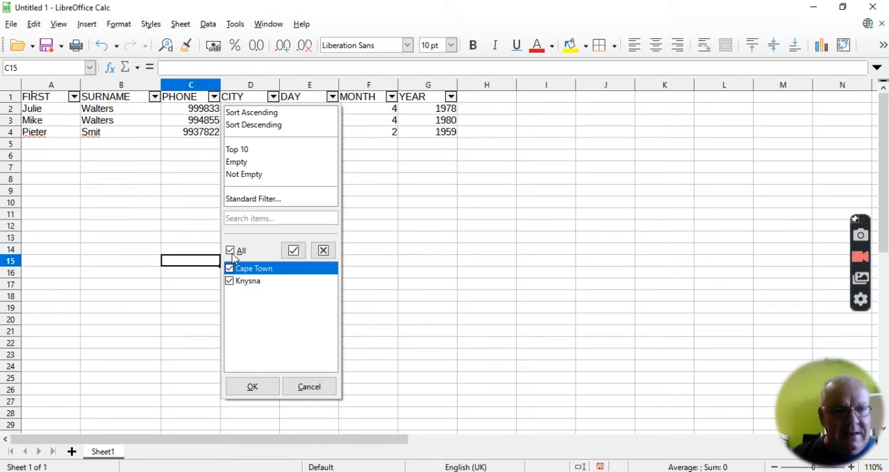
Filter CITY to Knysna only, then undo so all three records show again
click(230, 251)
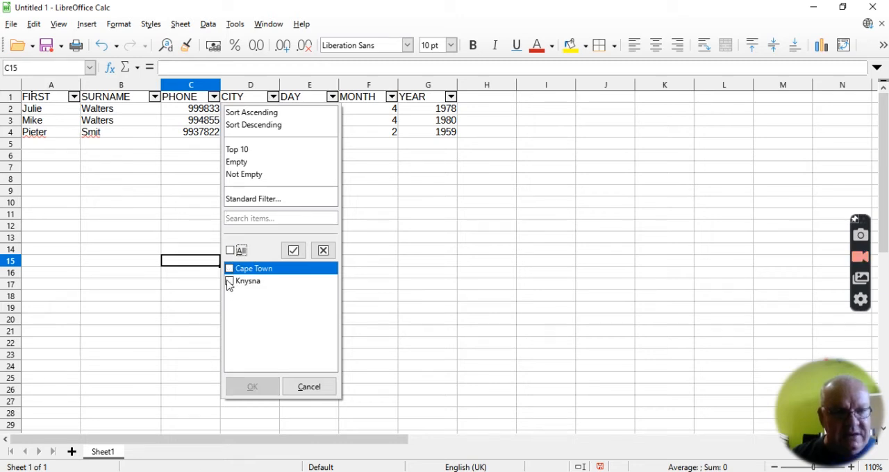
click(230, 281)
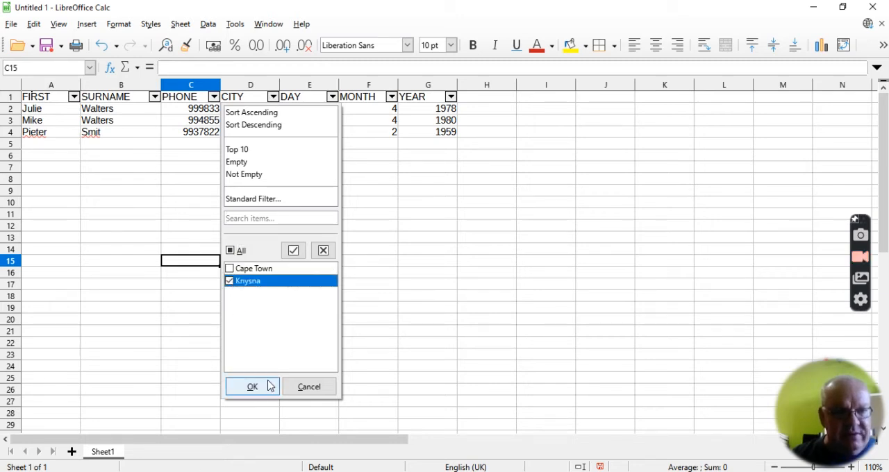
click(252, 387)
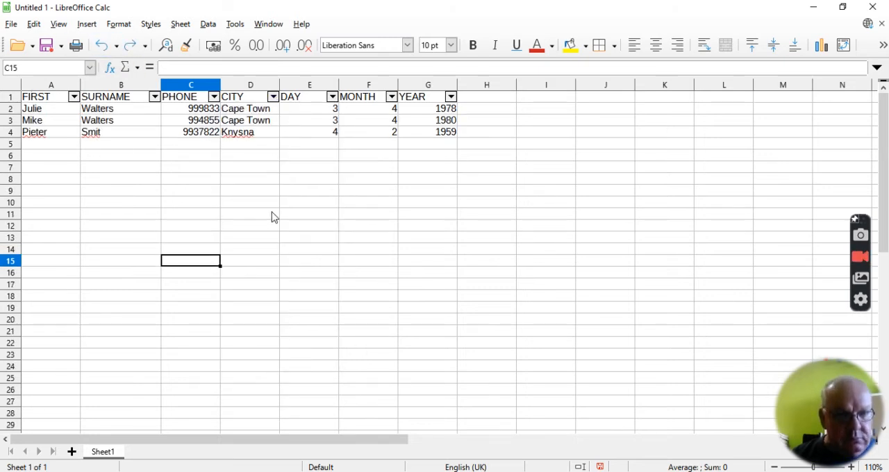
click(250, 214)
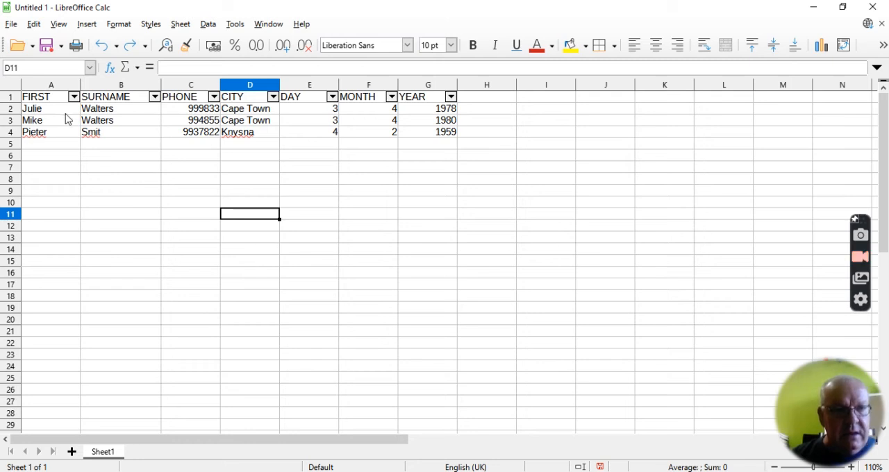
click(35, 96)
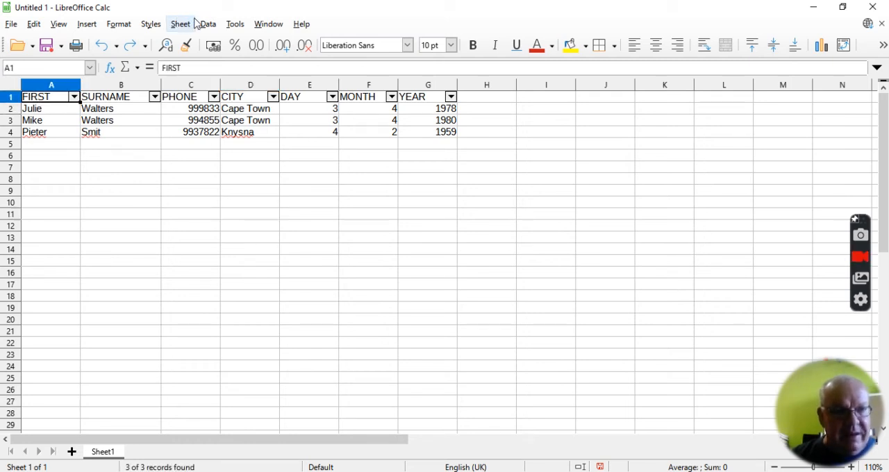
click(209, 23)
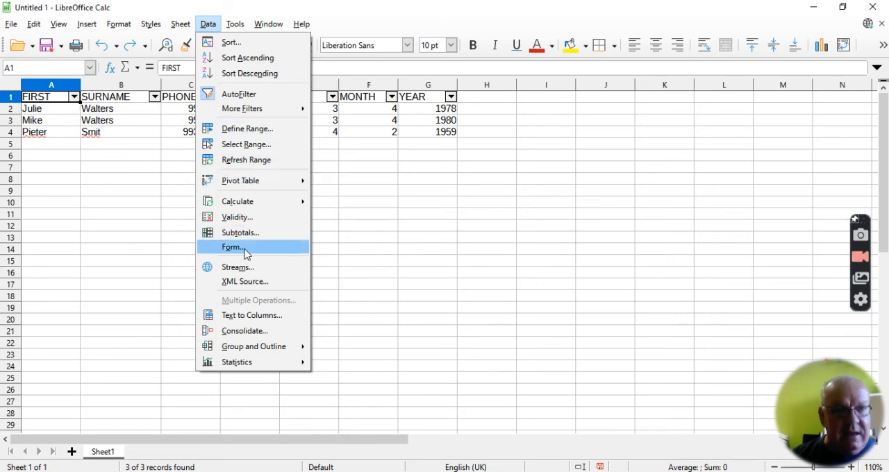
click(232, 247)
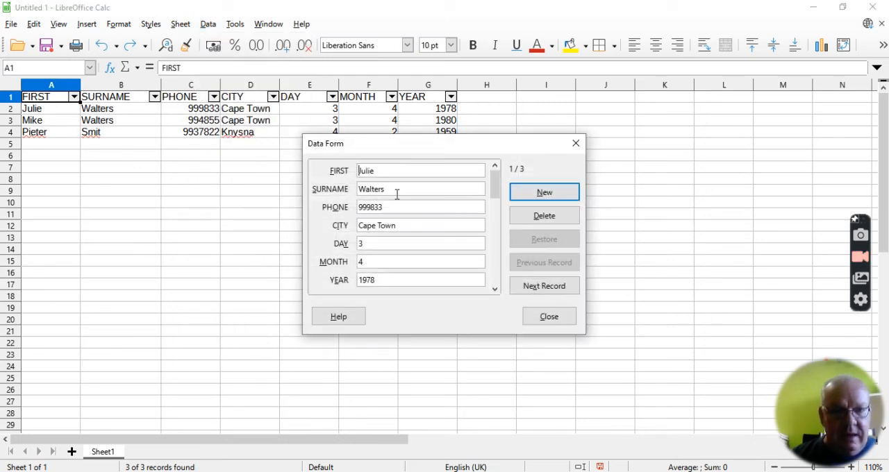
click(543, 286)
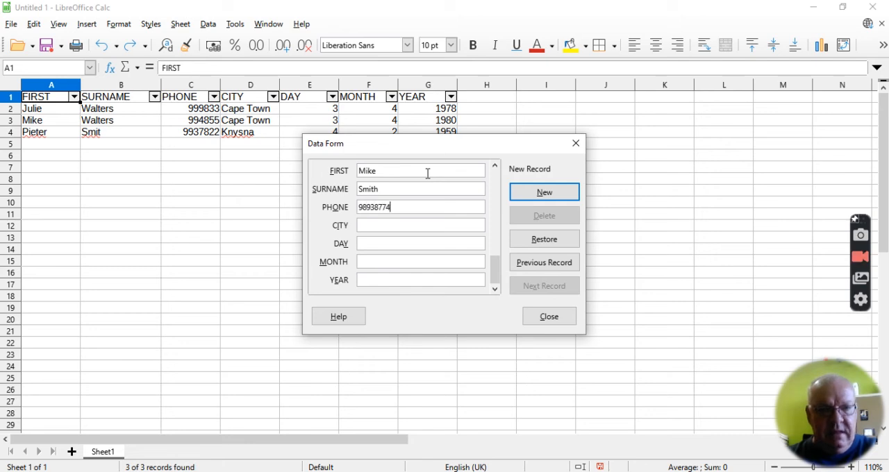
text(C)
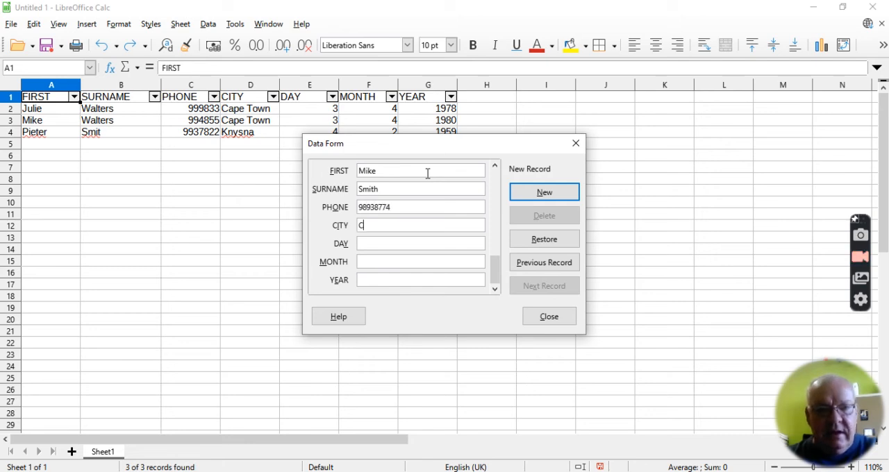
text(Windhoek)
click(421, 243)
text(5)
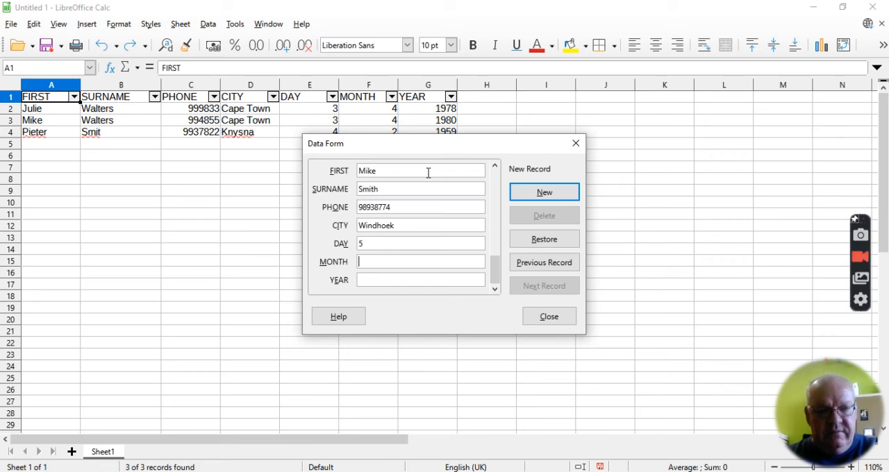
text(6)
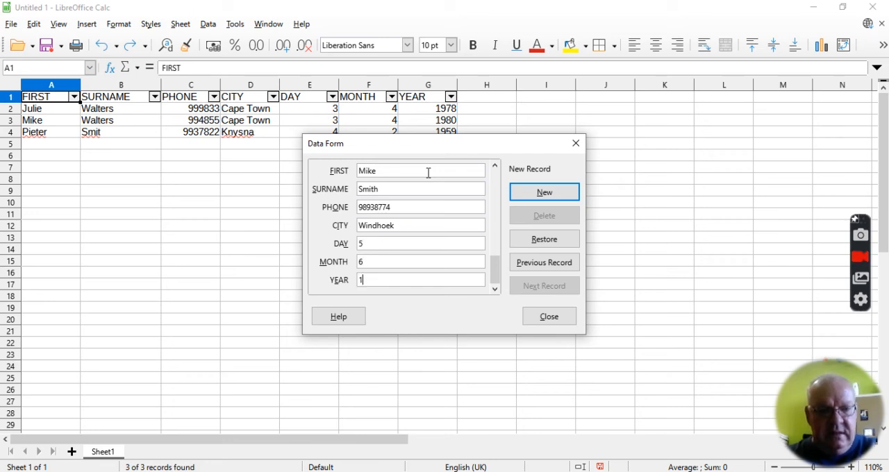
text(979)
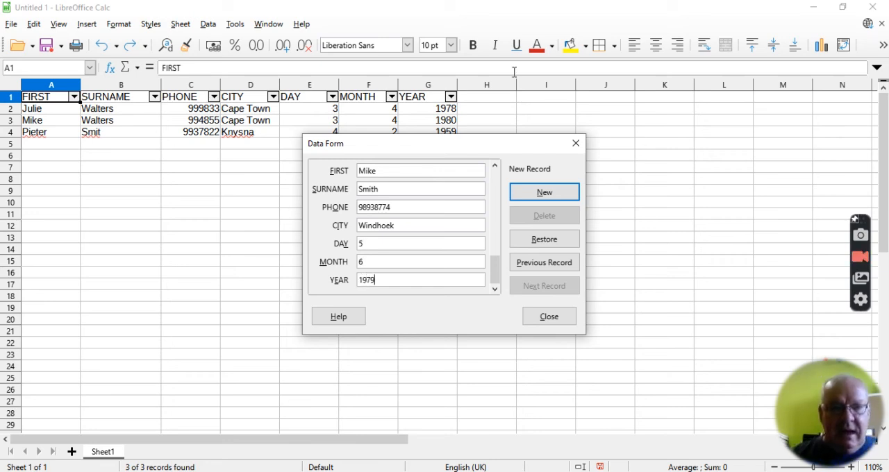
click(544, 193)
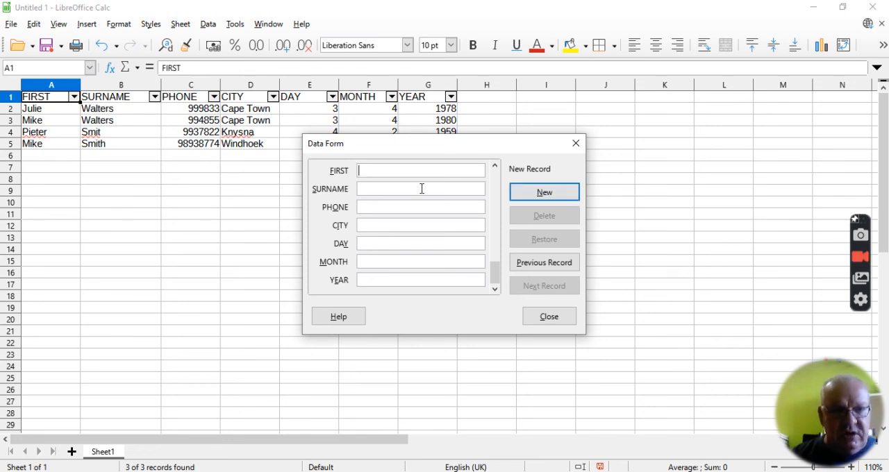
click(549, 316)
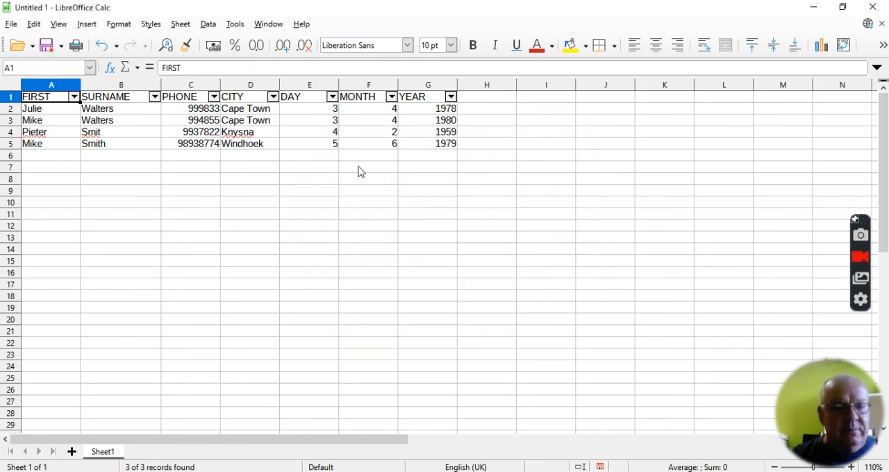
mouse_move(330, 168)
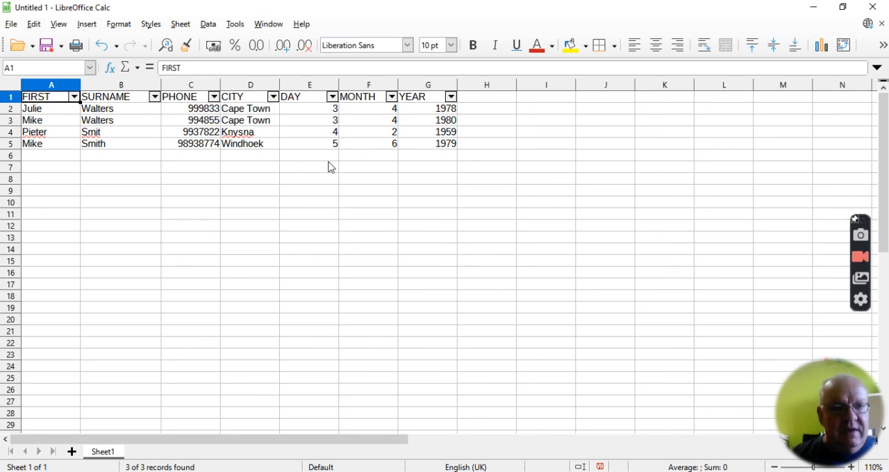
mouse_move(330, 116)
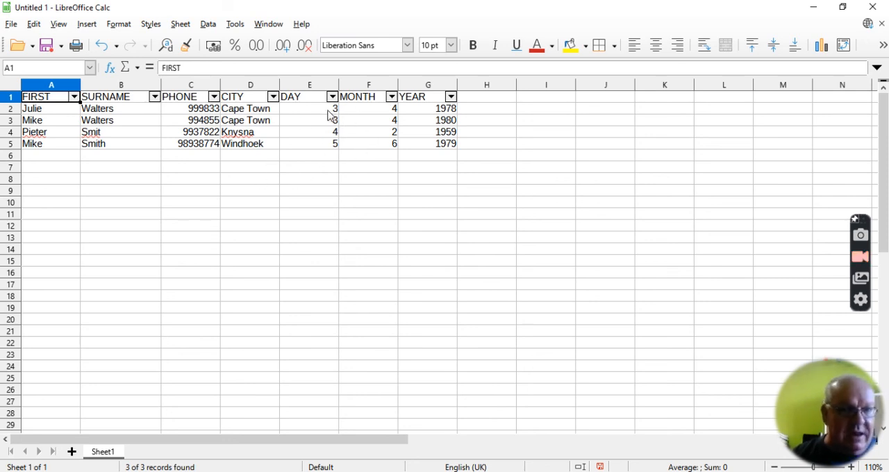
Set the DAY AutoFilter to show only records with day 3
click(331, 96)
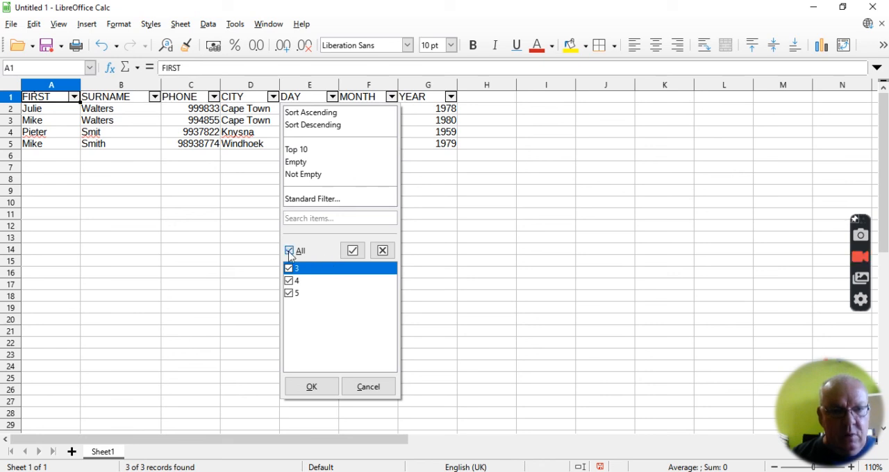
click(311, 387)
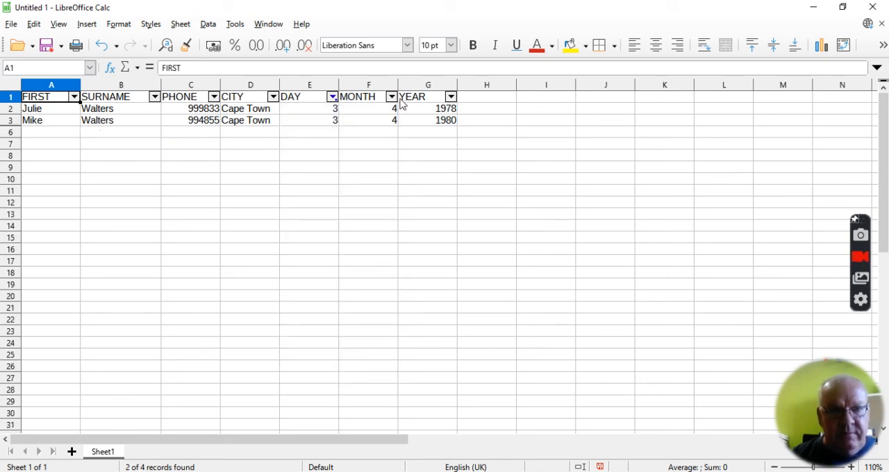
mouse_move(394, 102)
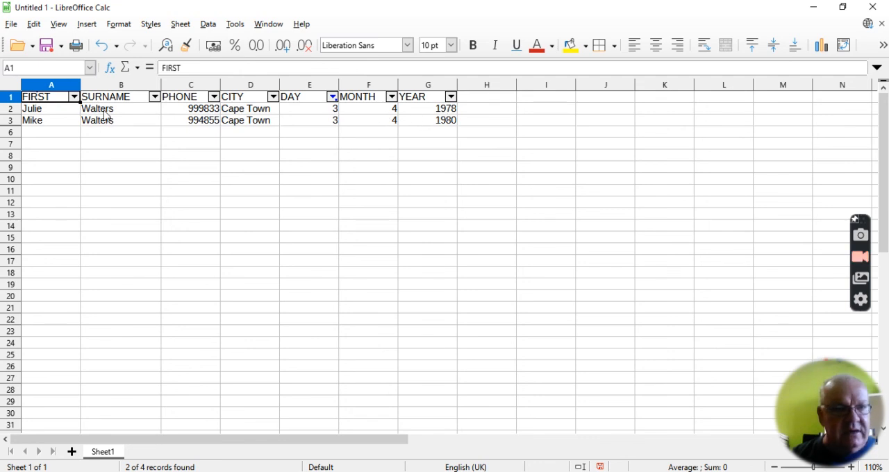
mouse_move(416, 143)
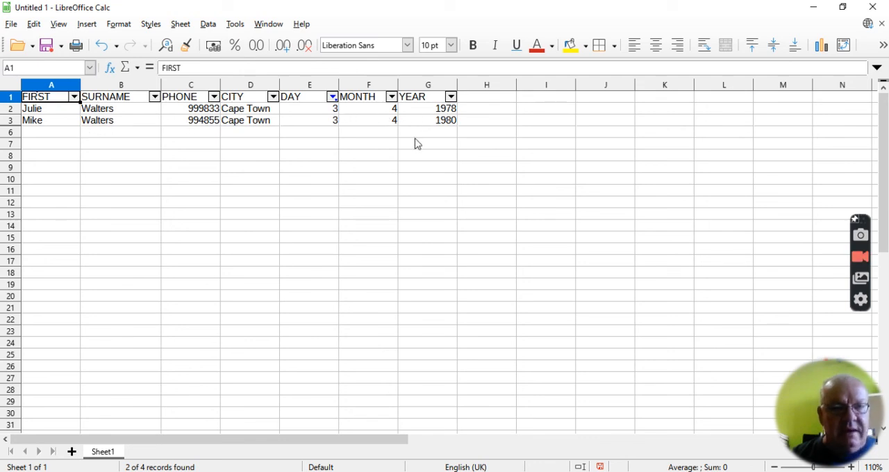